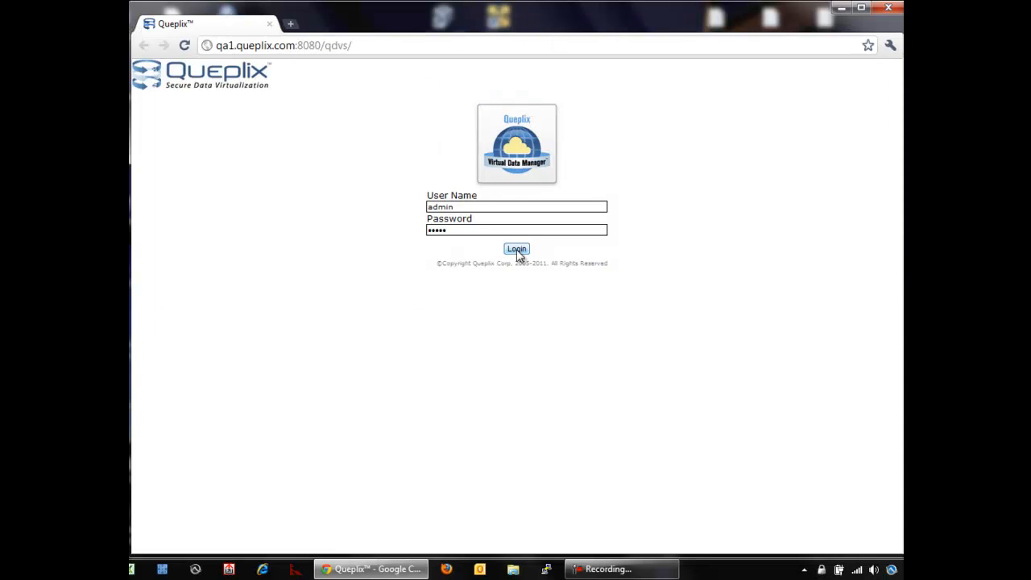
- Submit the administrator login credentials to reach the empty connections console
click(517, 249)
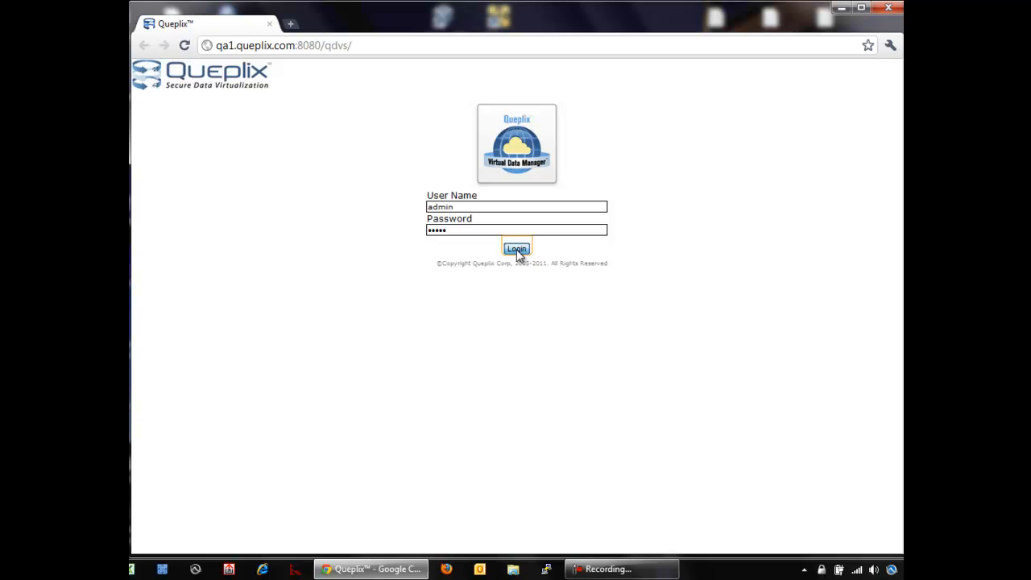
click(516, 249)
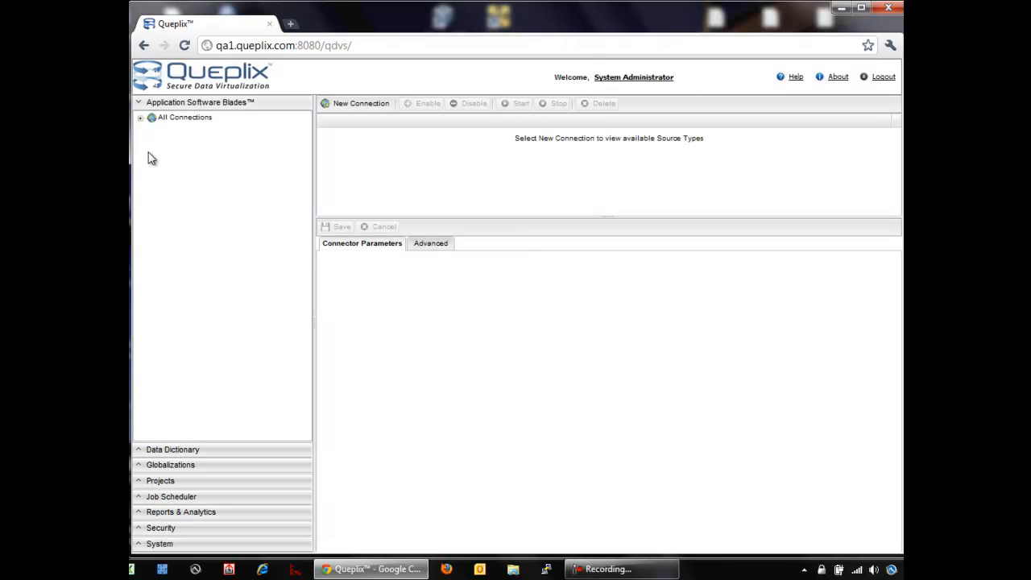
- In Data Dictionary, browse Metadata > Sales Force > SalesForce-HPW and show Account fields
click(172, 449)
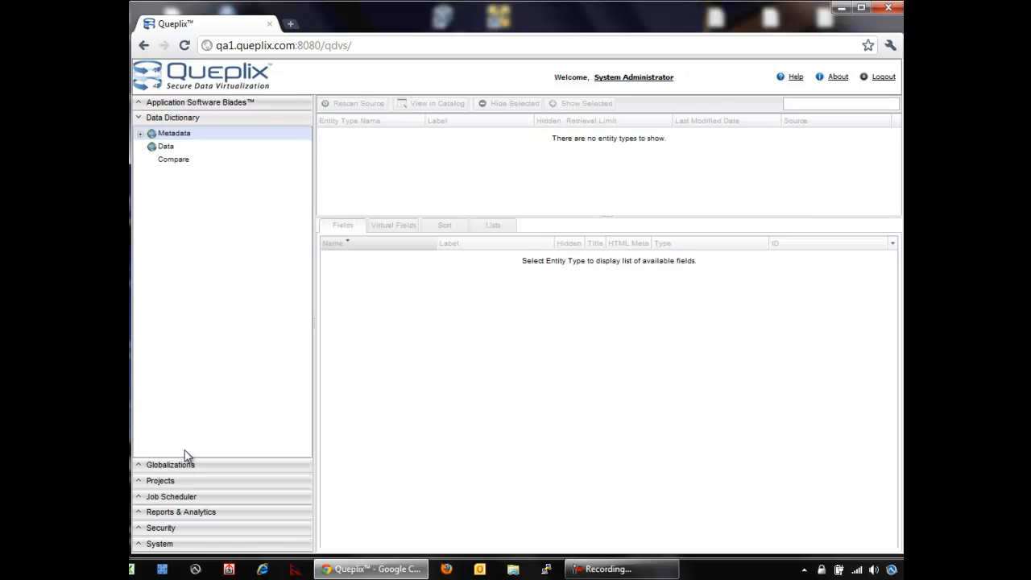
click(141, 133)
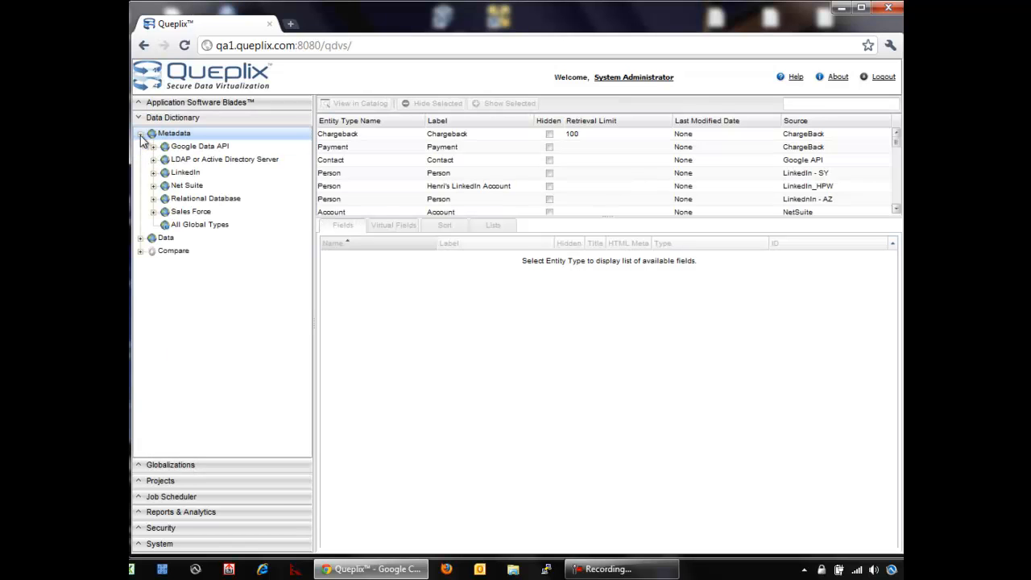
click(154, 211)
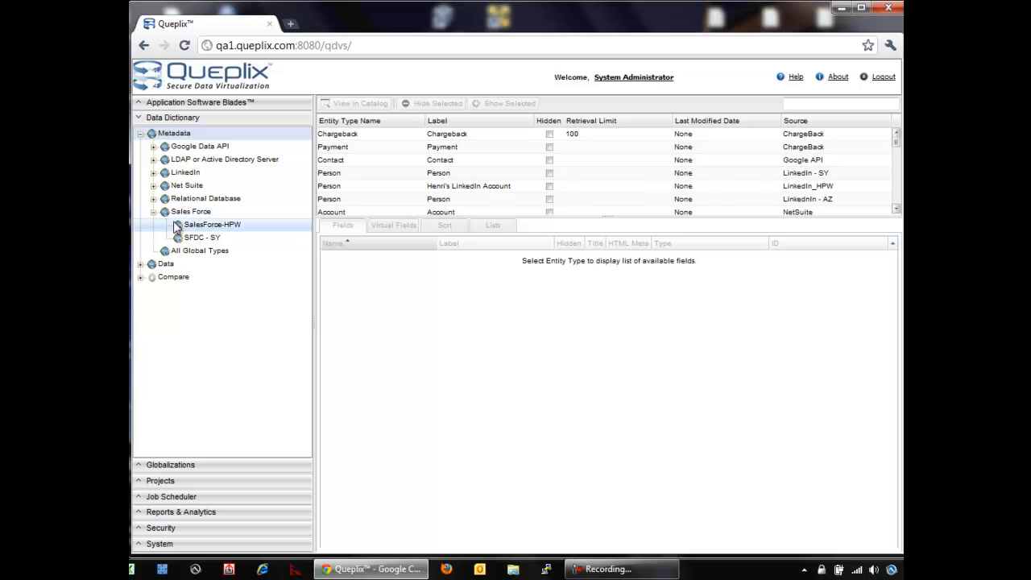
click(212, 224)
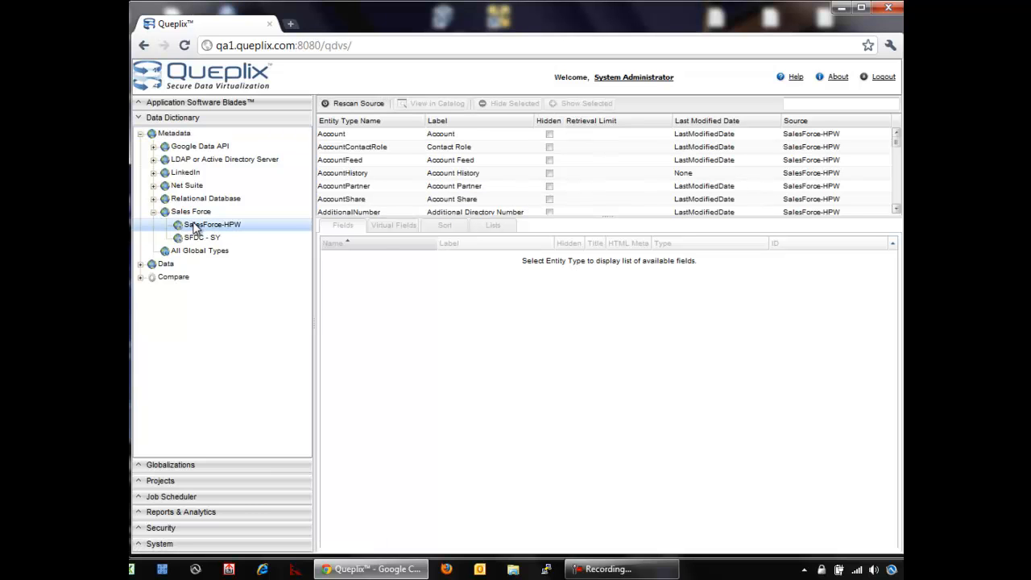
click(331, 134)
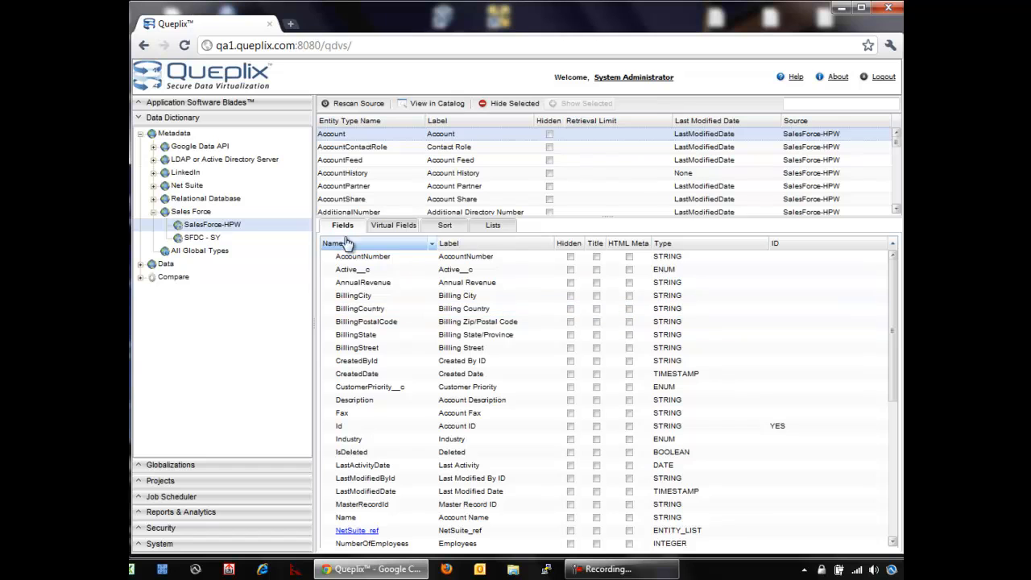
click(353, 295)
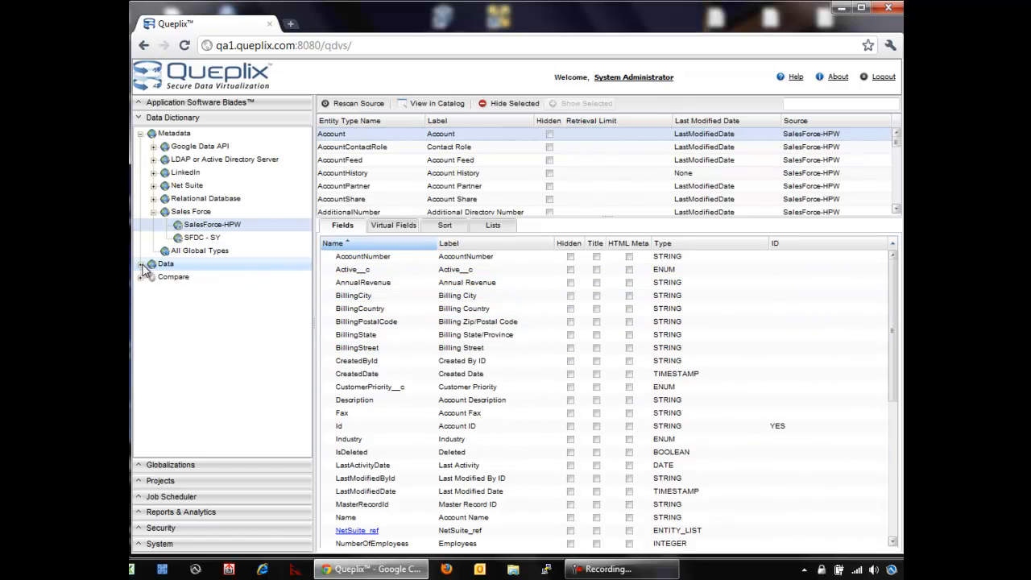
- Browse Data > SalesForce-HPW and list its 18 Account records with IDs
click(142, 263)
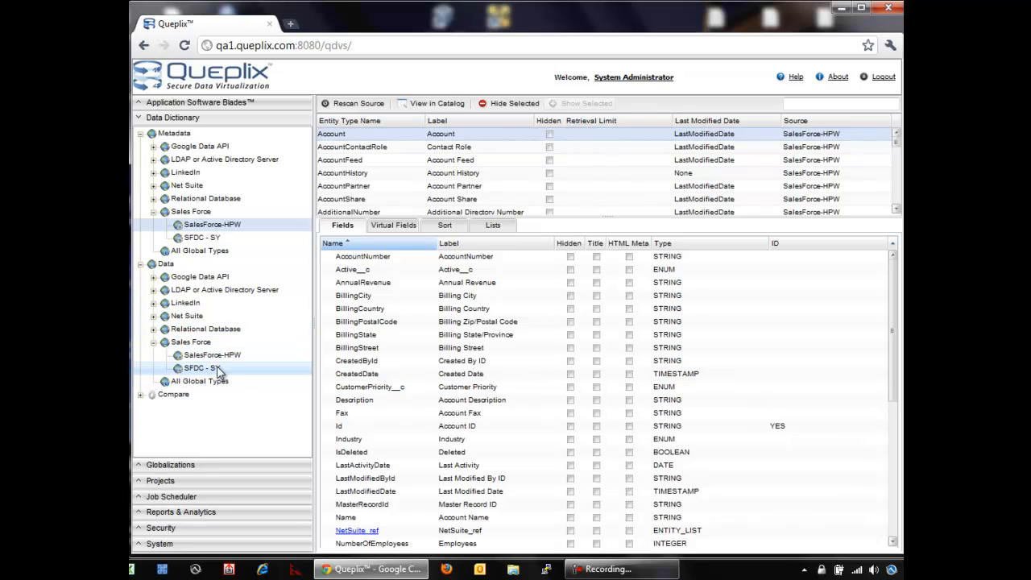
click(211, 355)
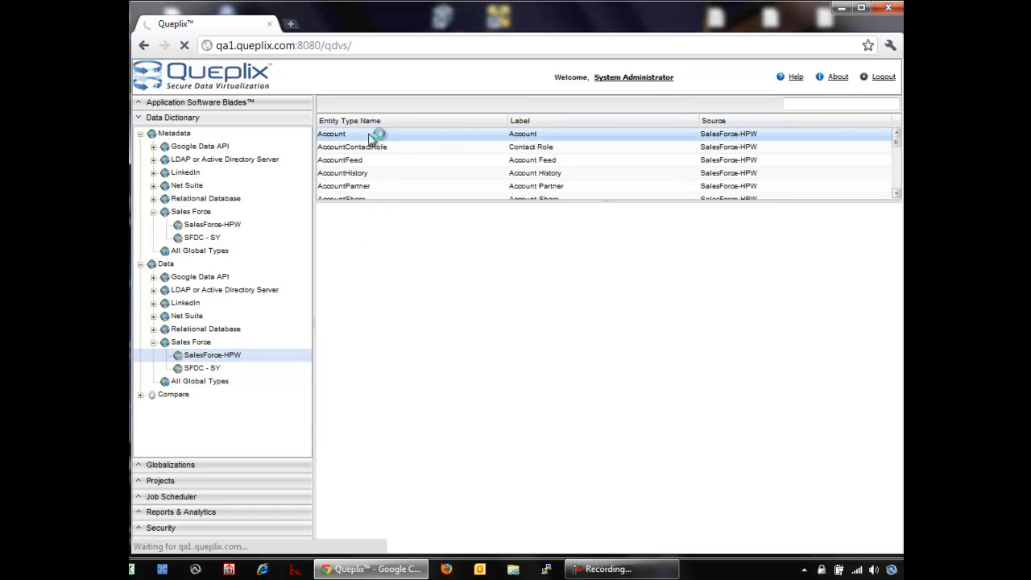
click(331, 134)
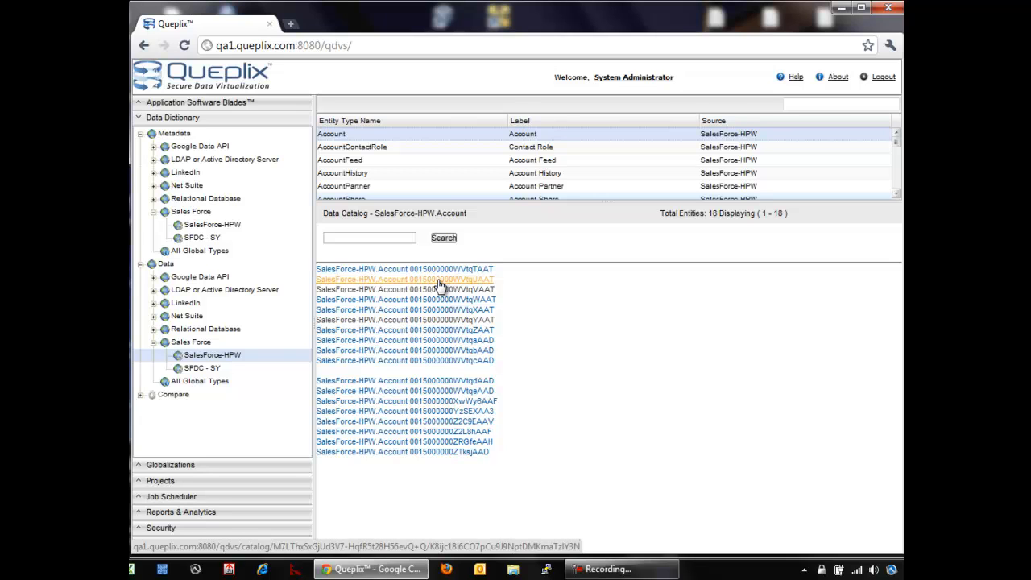
click(405, 279)
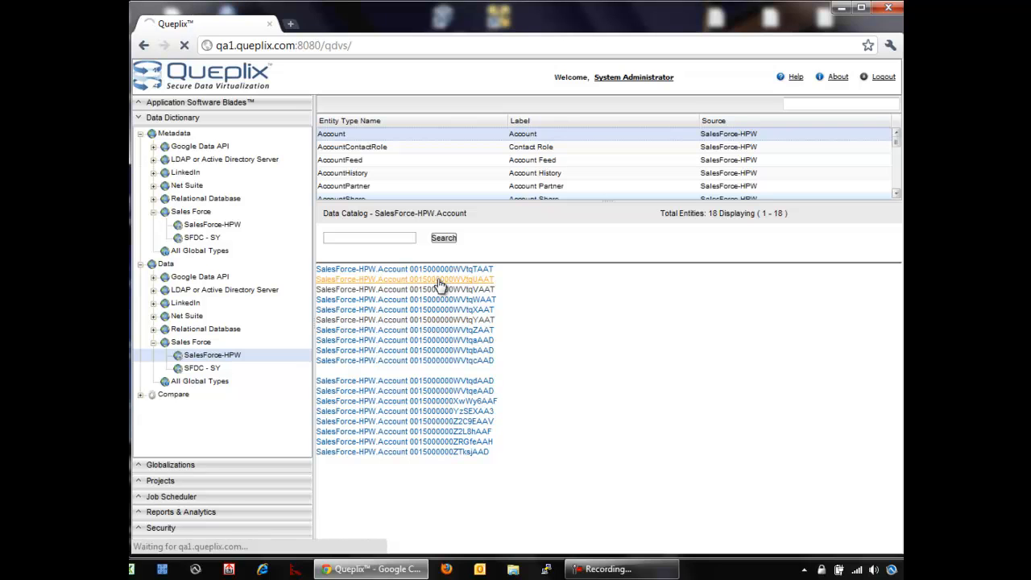
click(405, 279)
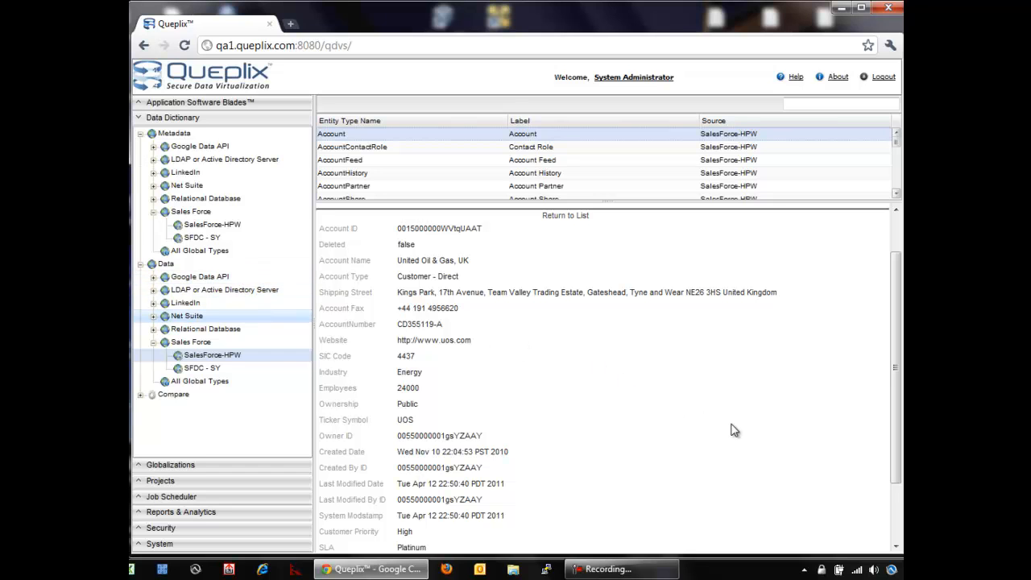
mouse_move(698, 428)
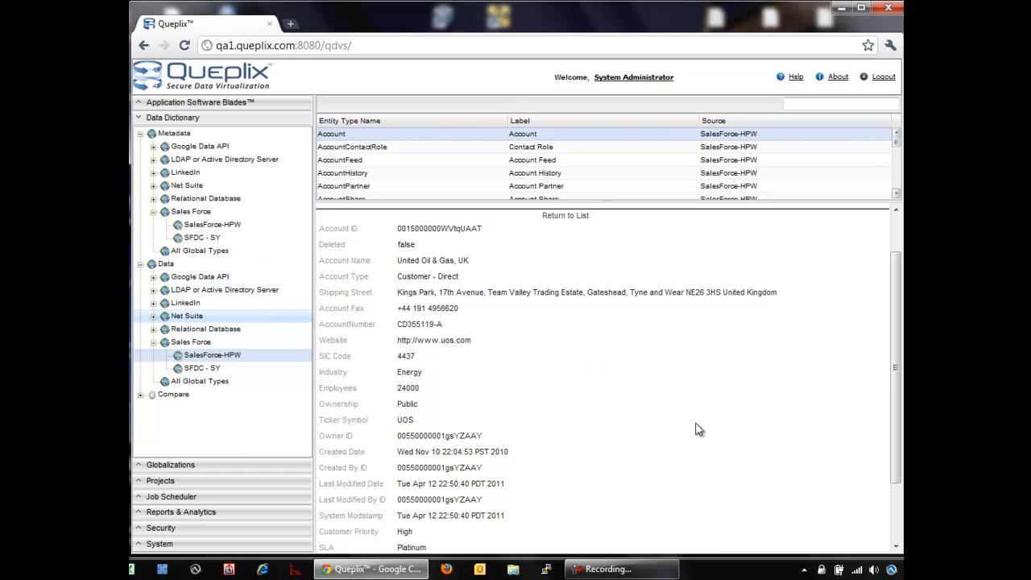
mouse_move(630, 555)
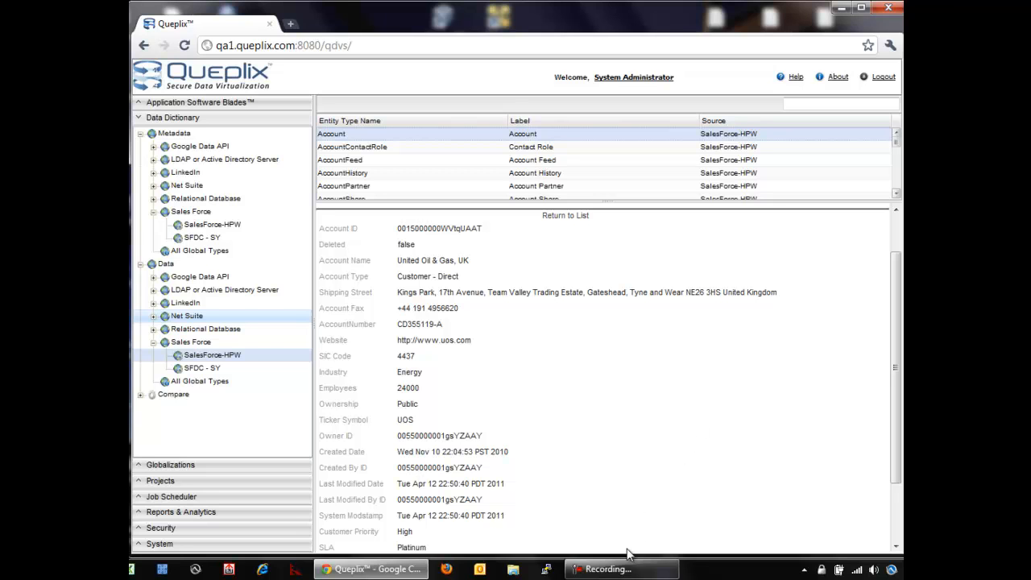